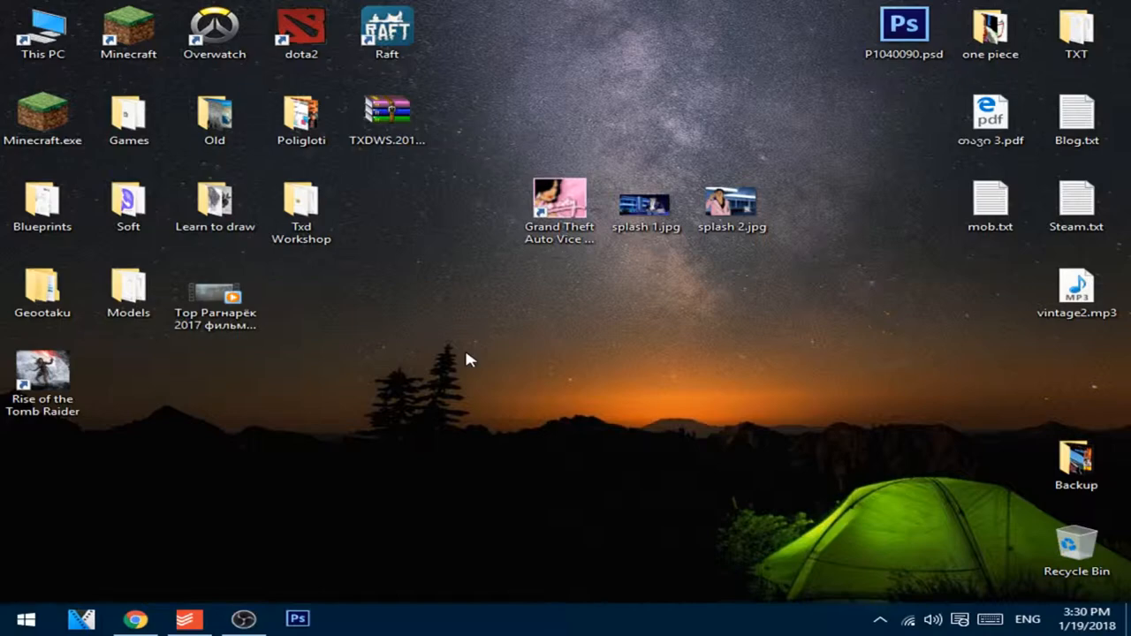
{"action": "mouse_move", "coordinate": [821, 156]}
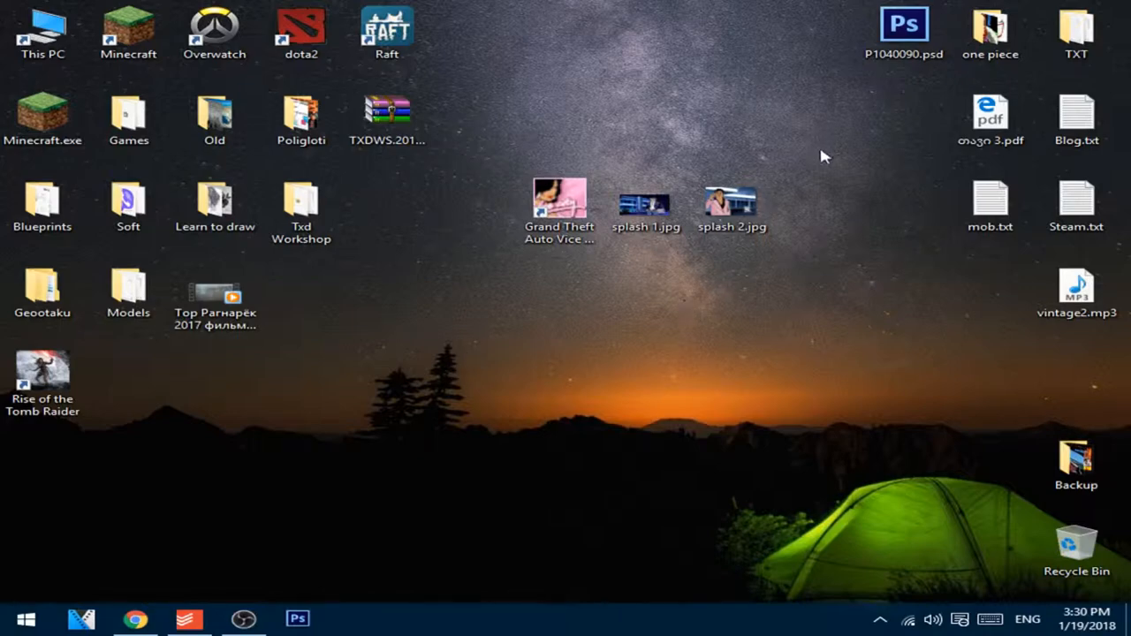
- Preview splash 1.jpg and splash 2.jpg in Photos, then return to the desktop files
{"action": "double_click", "coordinate": [645, 202]}
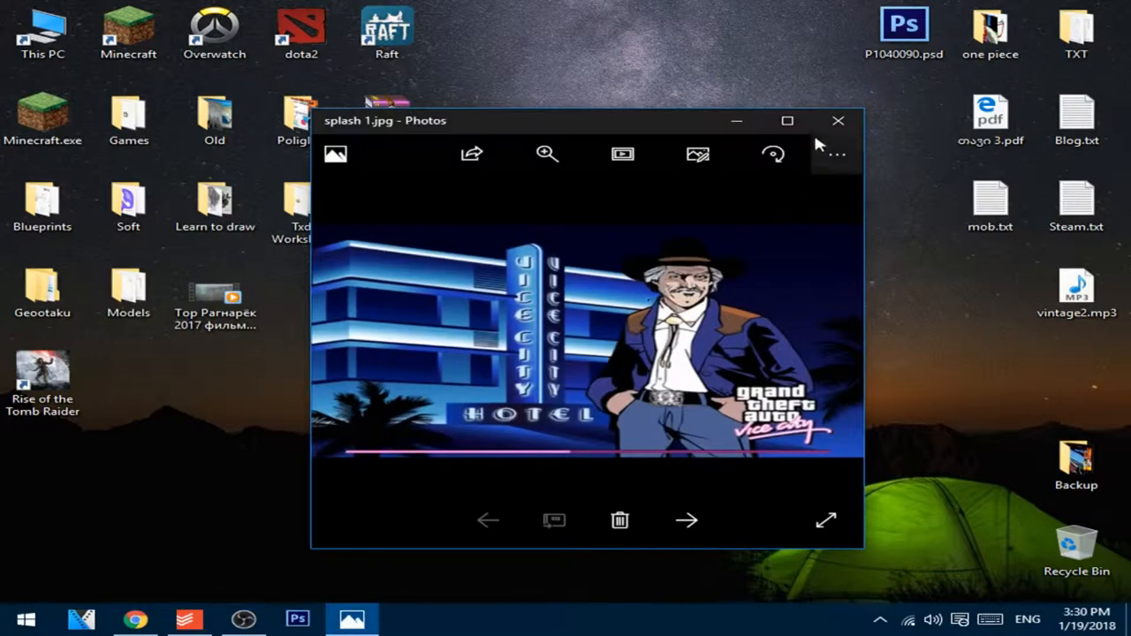
{"action": "left_click", "coordinate": [685, 519]}
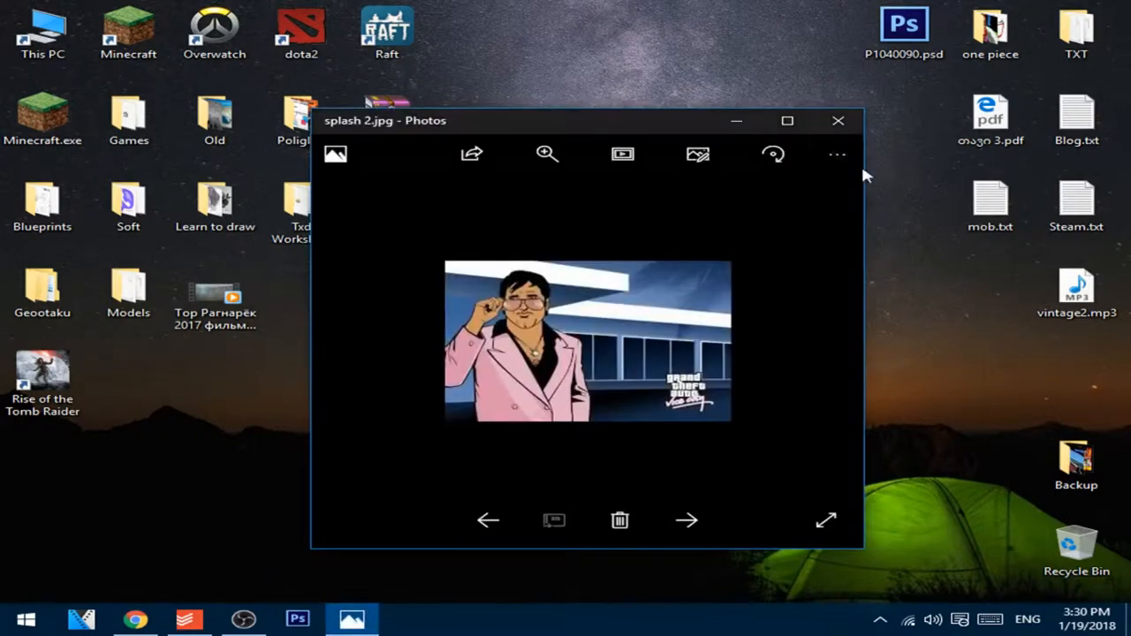
{"action": "left_click", "coordinate": [838, 120]}
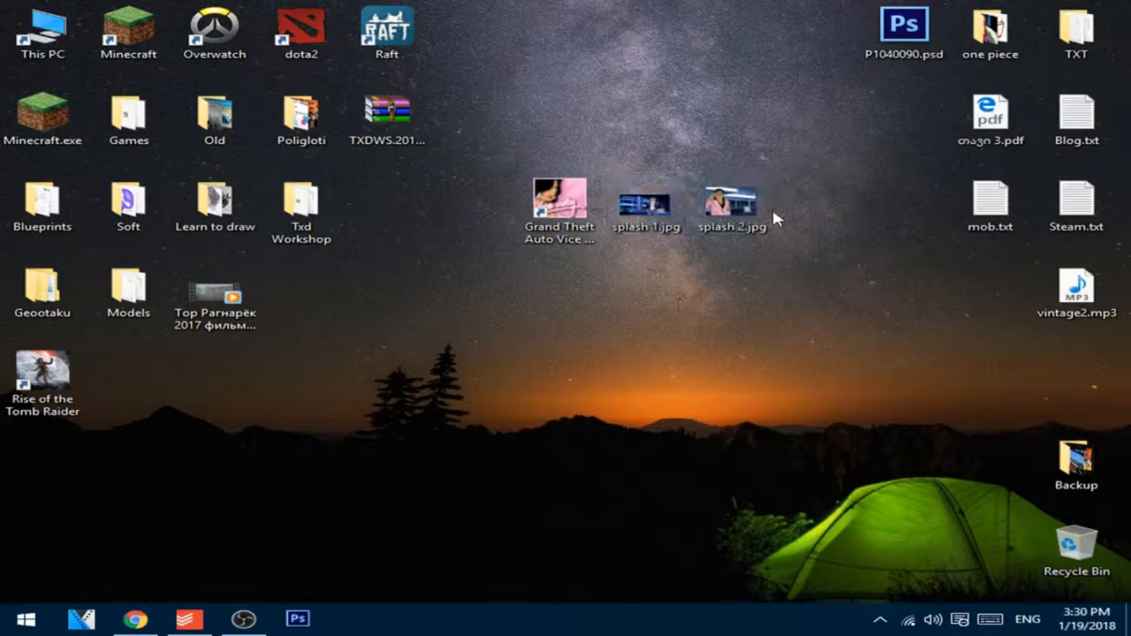
{"action": "left_click", "coordinate": [732, 201]}
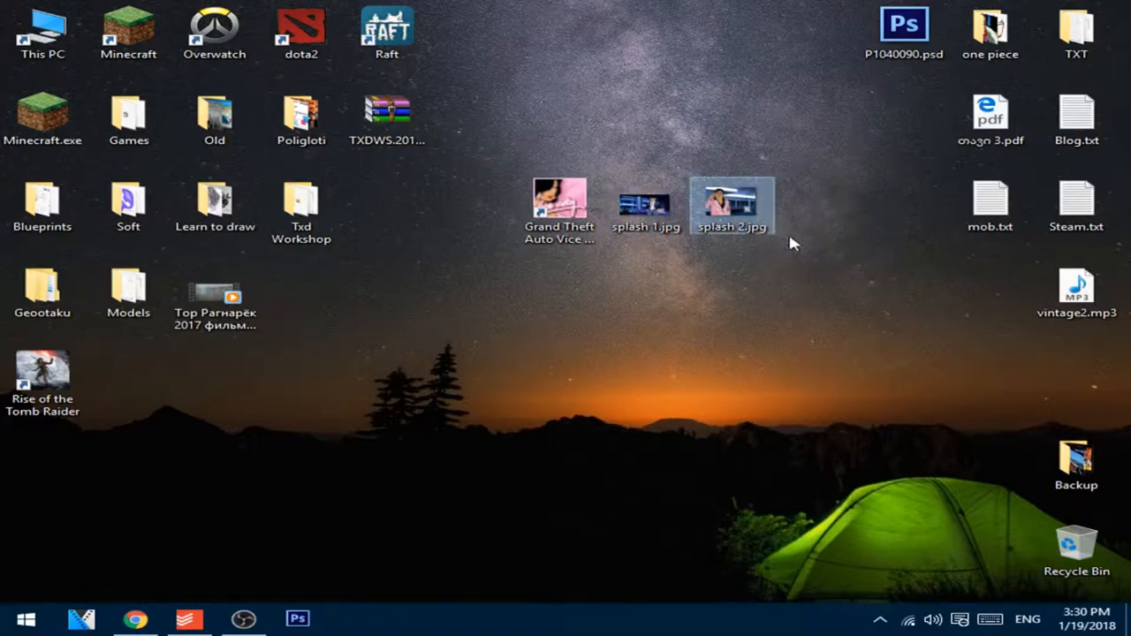
{"action": "mouse_move", "coordinate": [834, 304]}
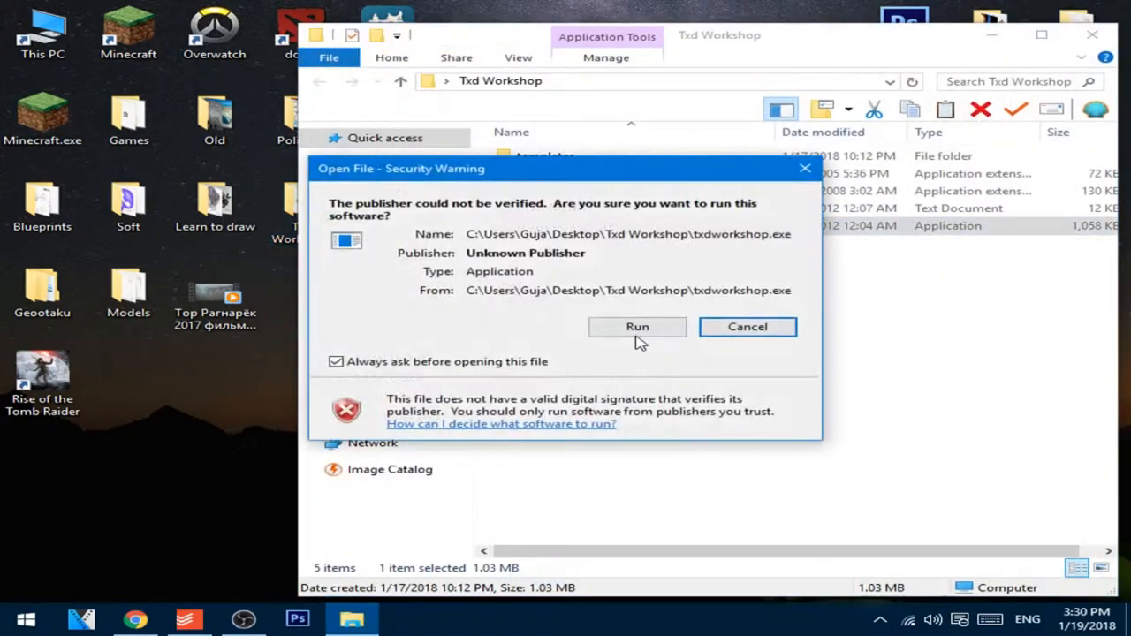
- Run txdworkshop.exe and browse This PC to the Vice City game's txd folder
{"action": "left_click", "coordinate": [636, 325]}
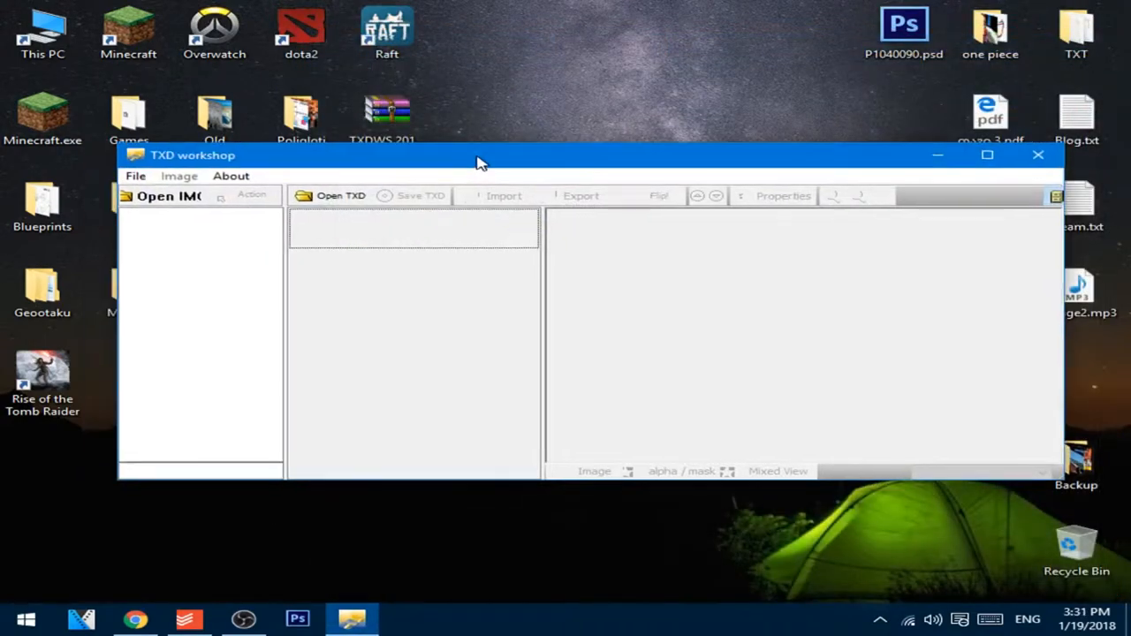
{"action": "left_click", "coordinate": [340, 195]}
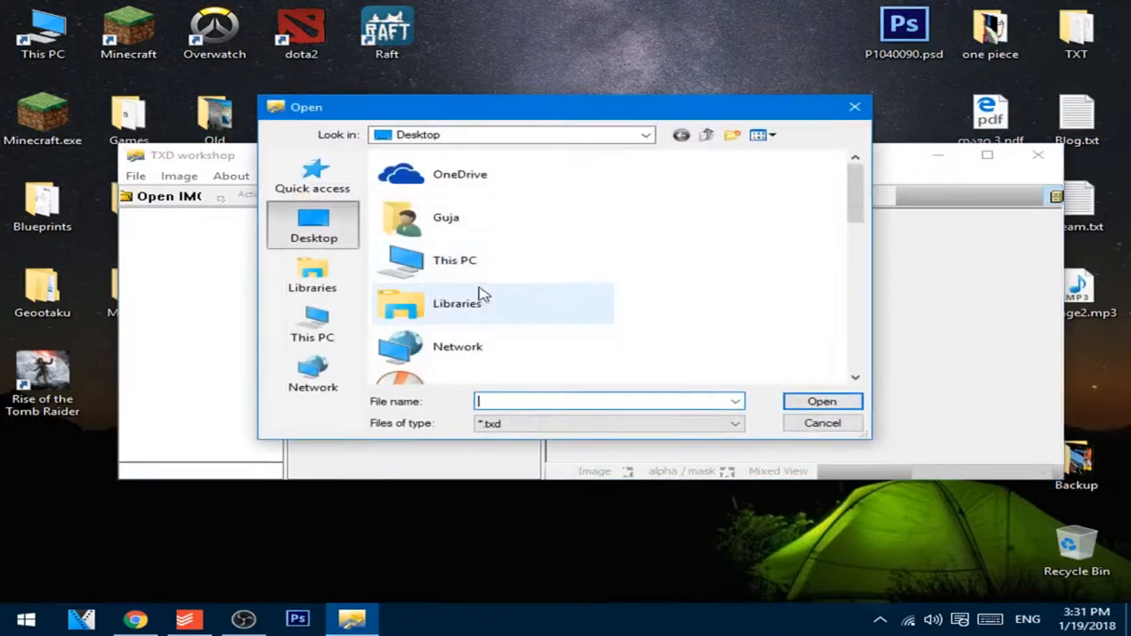
{"action": "left_click", "coordinate": [313, 325]}
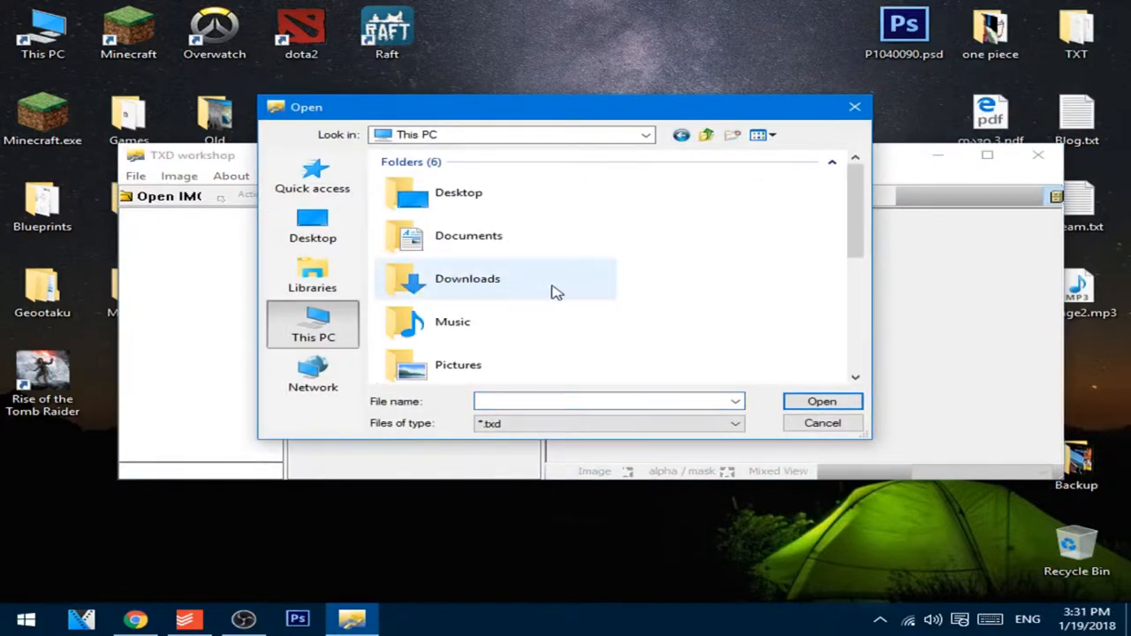
{"action": "left_click", "coordinate": [513, 134]}
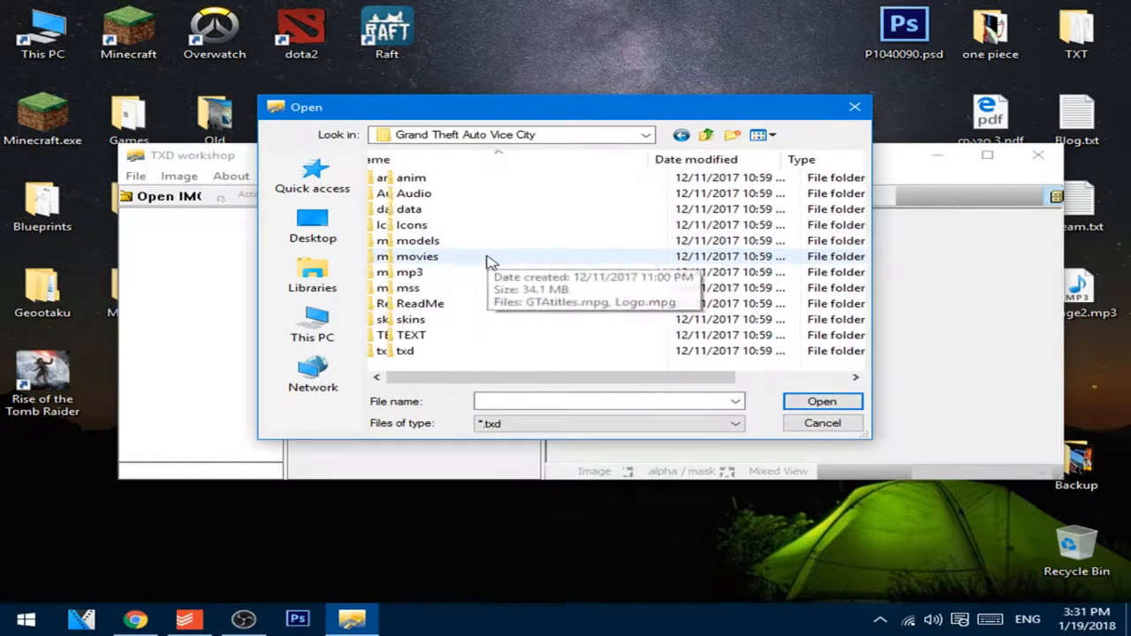
{"action": "mouse_move", "coordinate": [407, 350]}
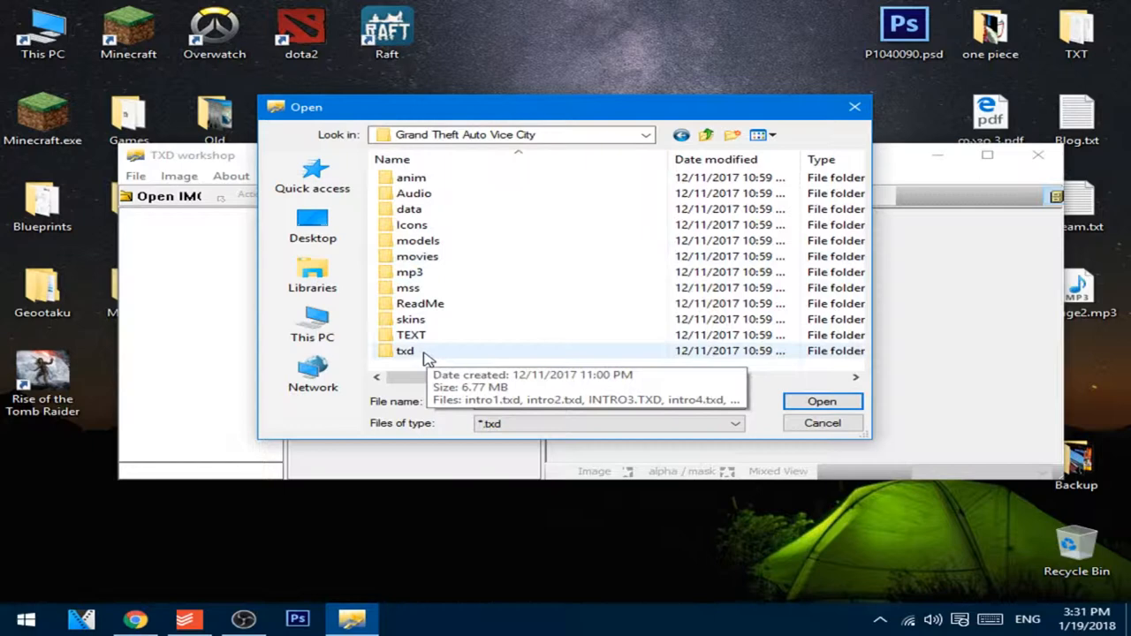
{"action": "double_click", "coordinate": [404, 350]}
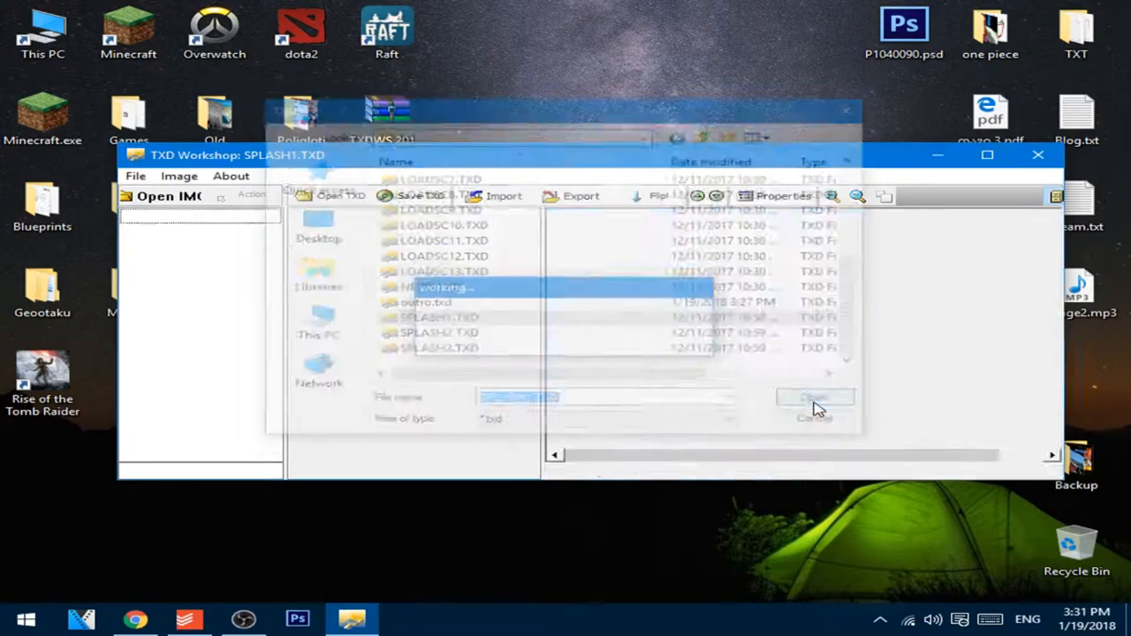
- Export the splash1 texture to the desktop as splash1.bmp and load it in paint.net
{"action": "left_click", "coordinate": [813, 396]}
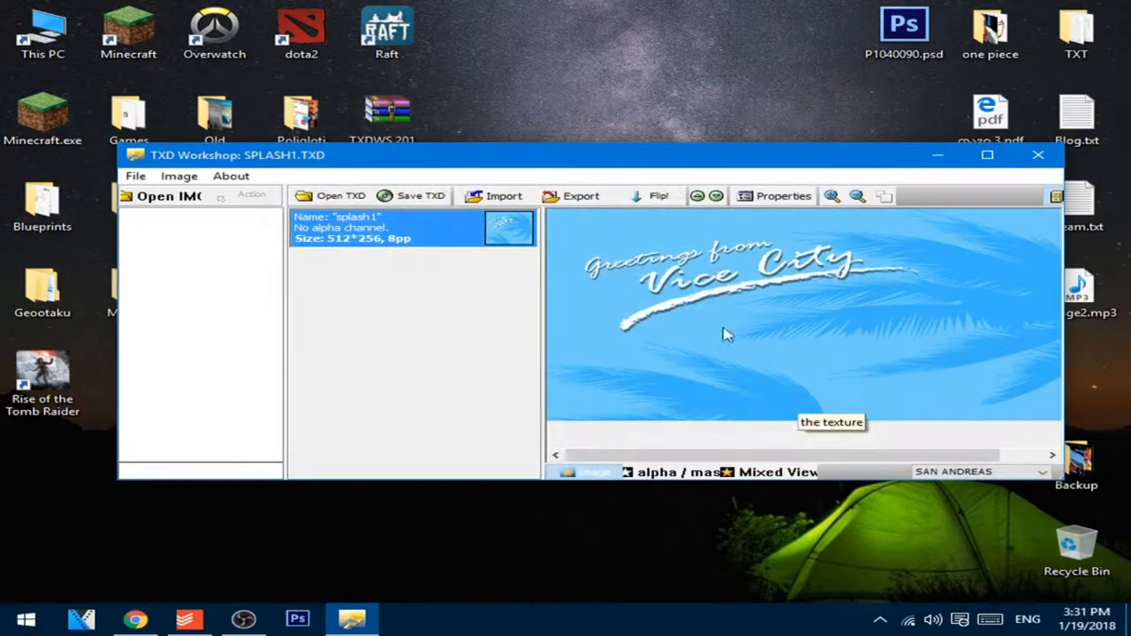
{"action": "left_click", "coordinate": [580, 194]}
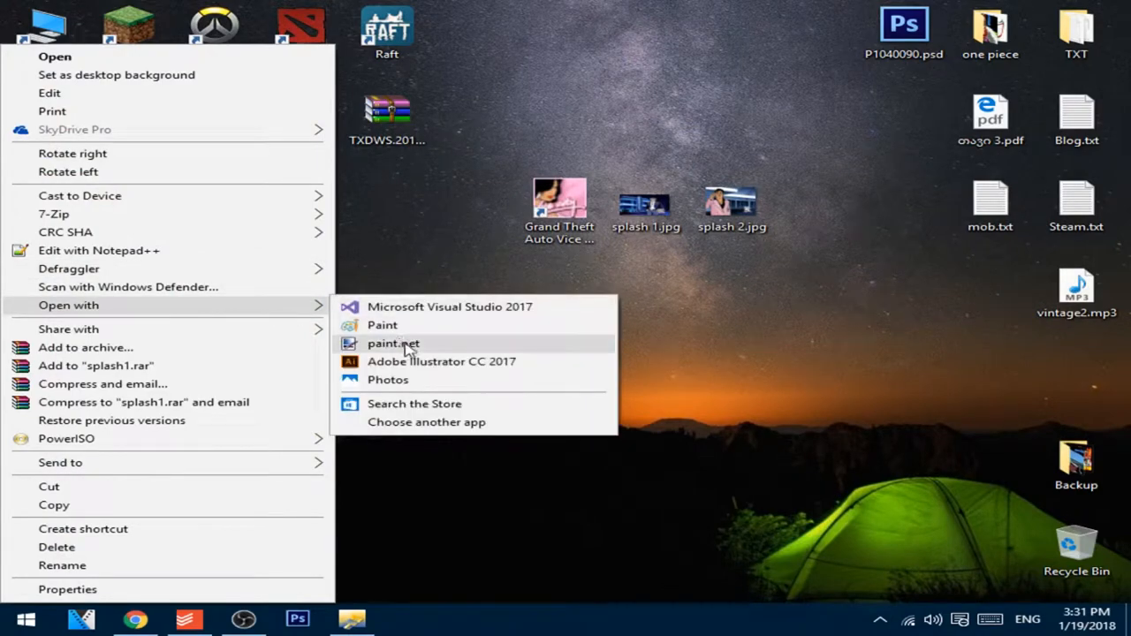
{"action": "left_click", "coordinate": [393, 343]}
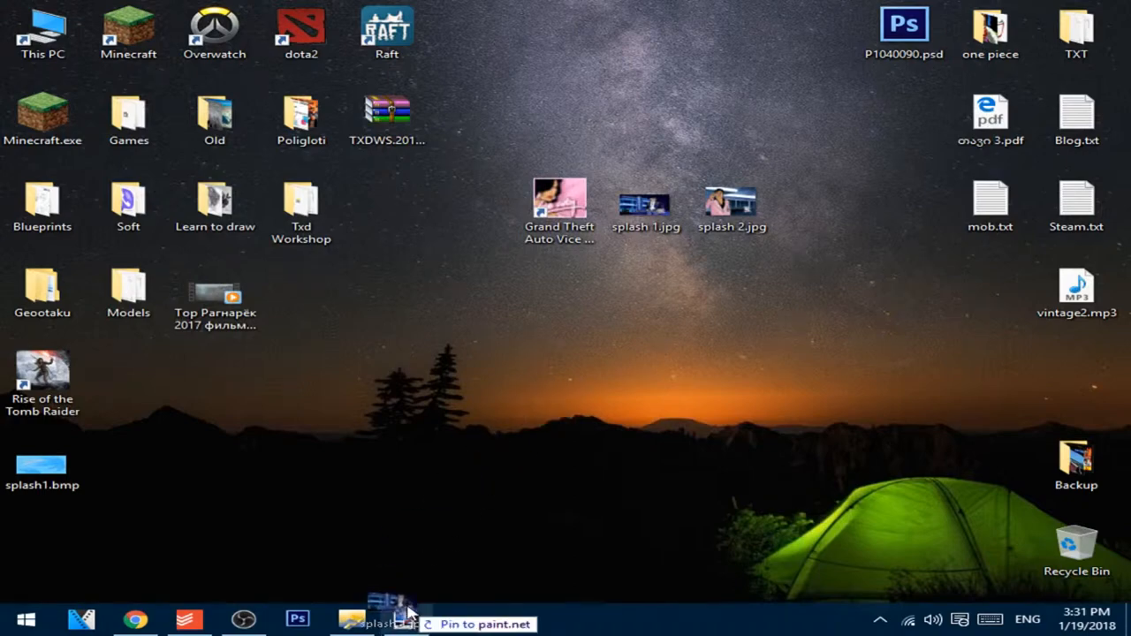
{"action": "left_click", "coordinate": [381, 618]}
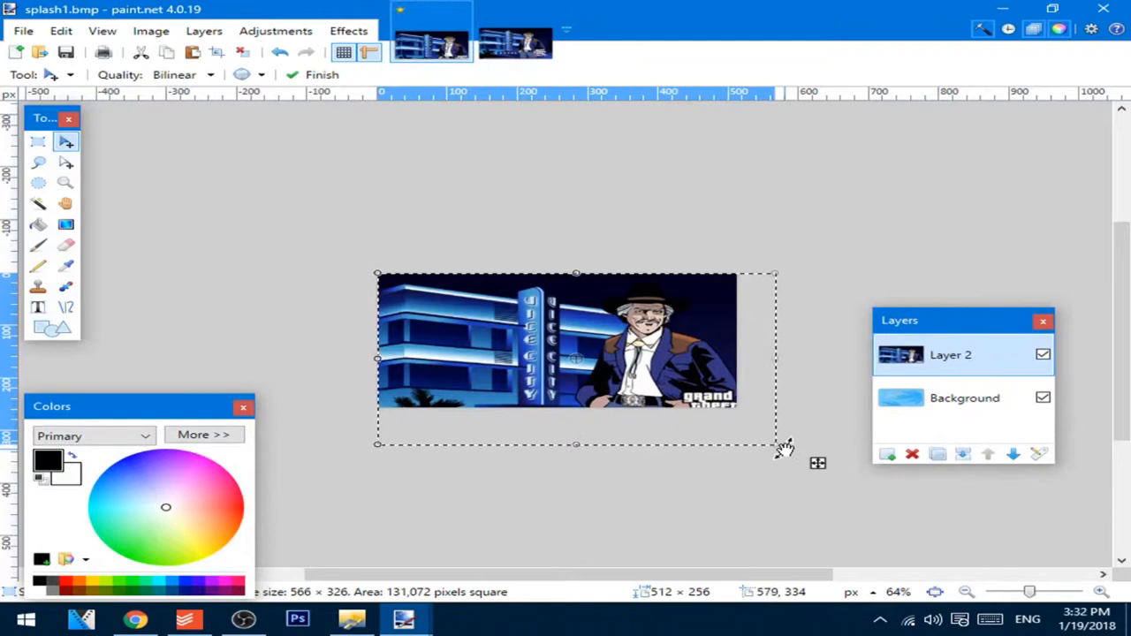
- Fit the hotel picture layer to the 512×256 canvas and merge it down onto the background
{"action": "left_click_drag", "start_coordinate": [778, 445], "coordinate": [739, 405]}
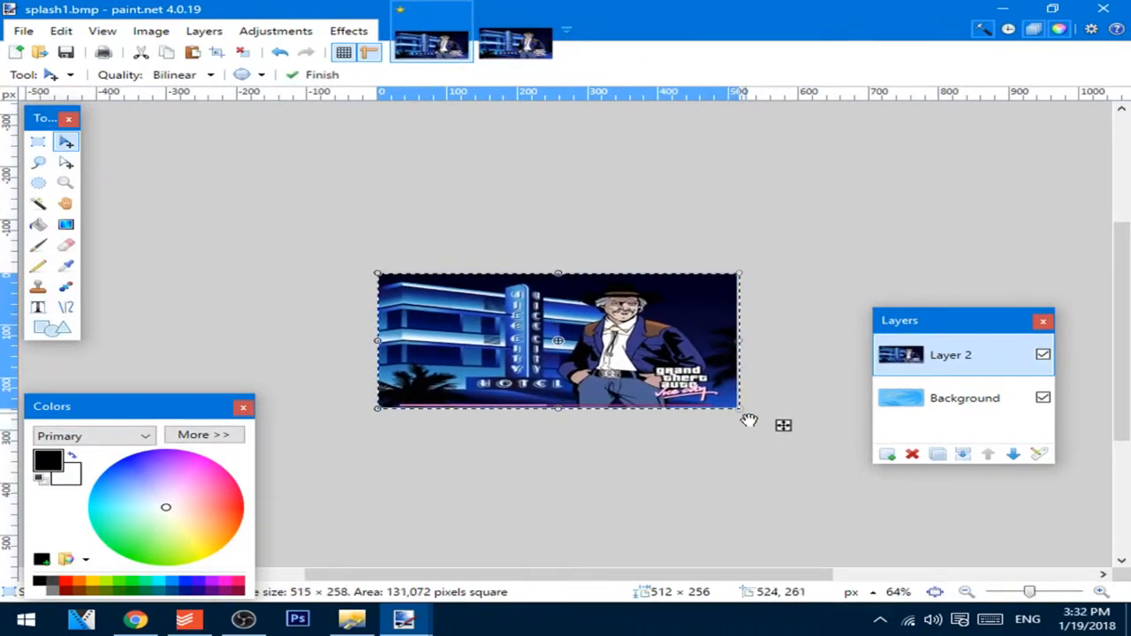
{"action": "mouse_move", "coordinate": [838, 415]}
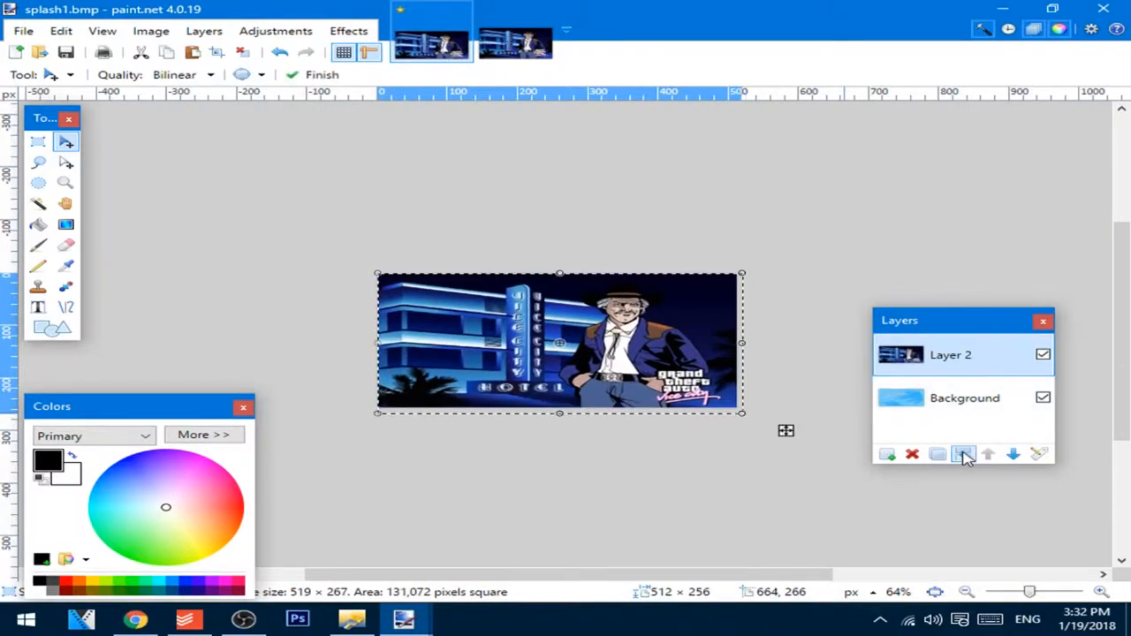
{"action": "left_click", "coordinate": [963, 454]}
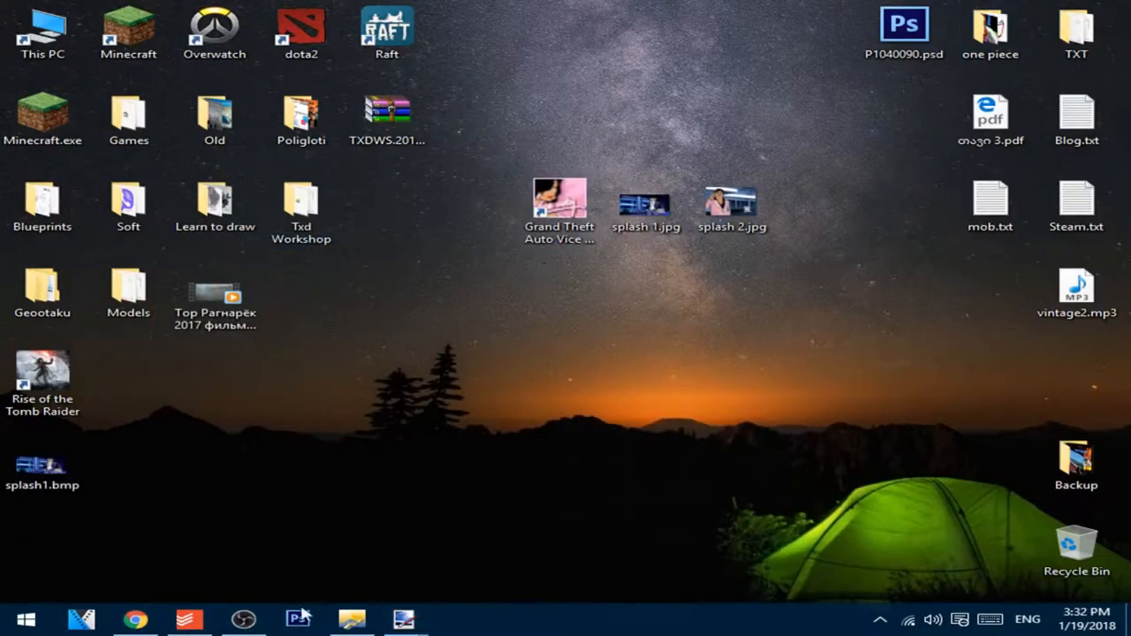
- Import splash1.bmp from the desktop as the new splash1 texture
{"action": "left_click", "coordinate": [350, 619]}
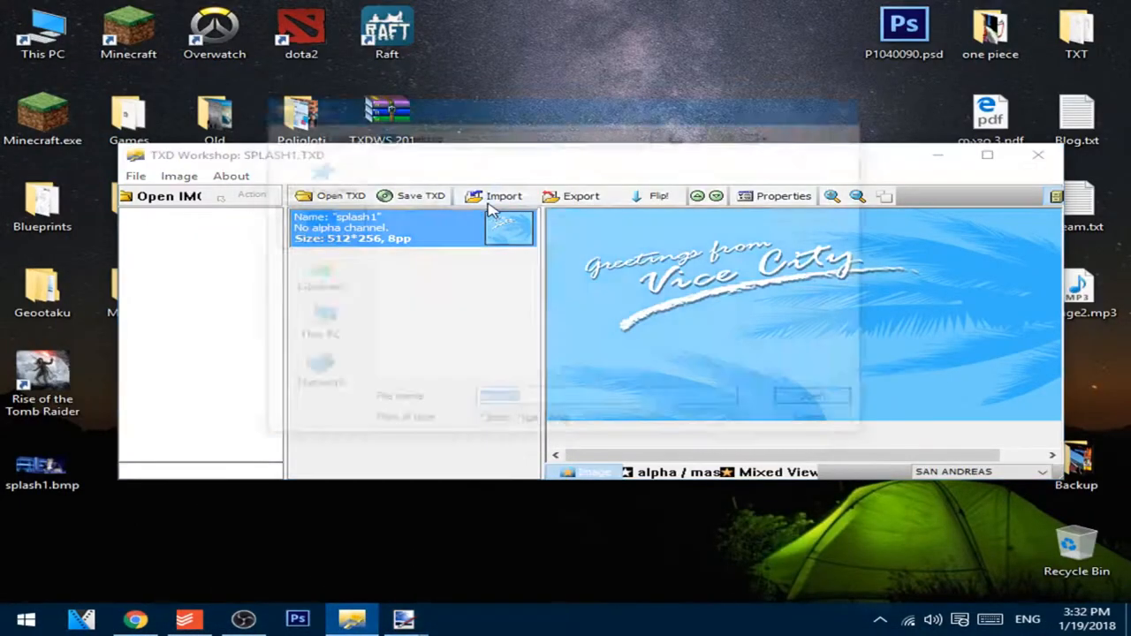
{"action": "left_click", "coordinate": [501, 194]}
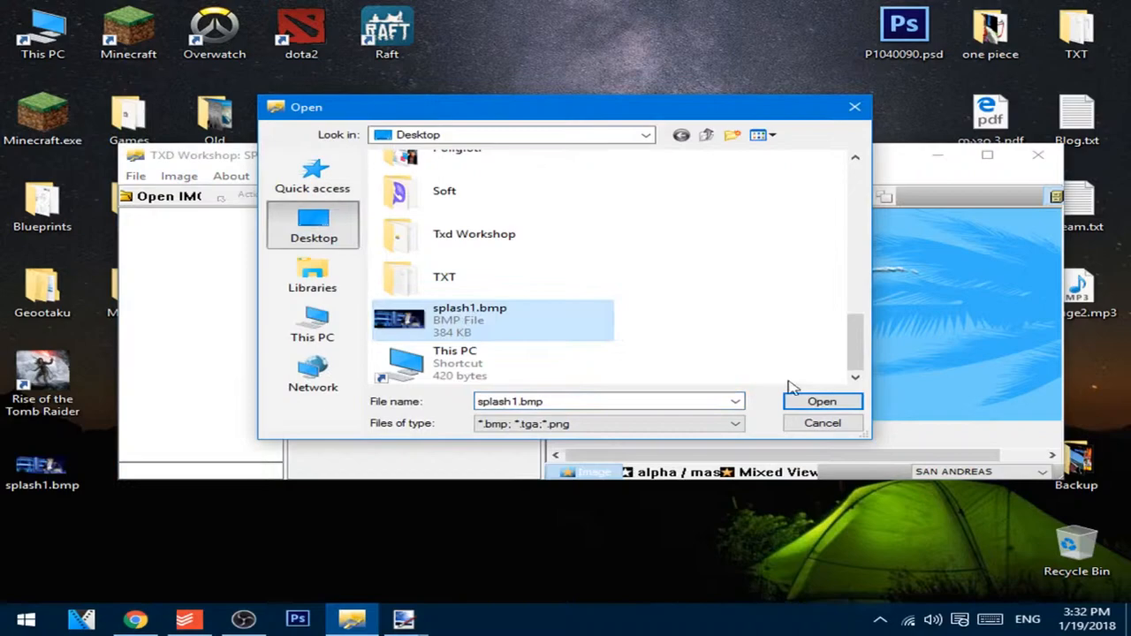
{"action": "left_click", "coordinate": [820, 401]}
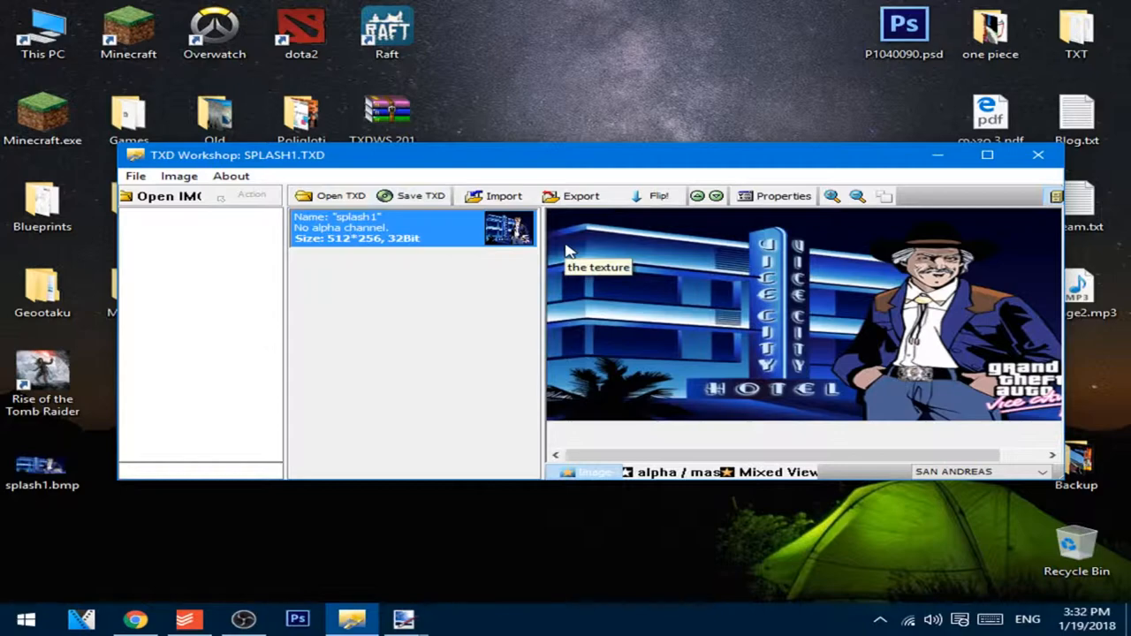
{"action": "left_click", "coordinate": [332, 194]}
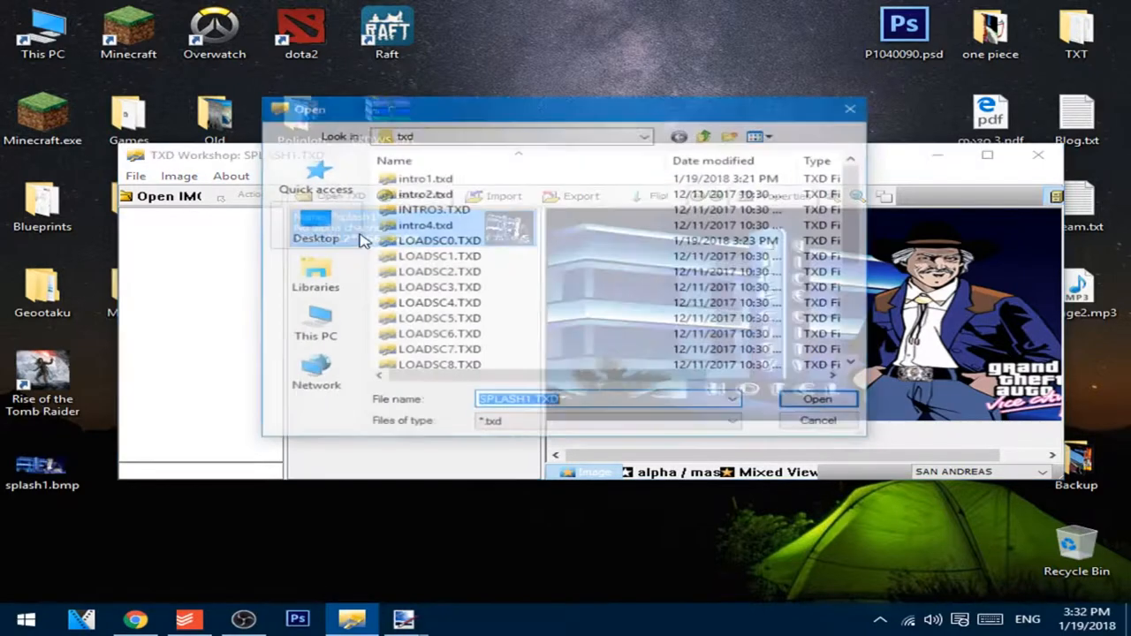
- Load SPLASH2.TXD and export its splash2 texture to the desktop as splash2.bmp
{"action": "left_click", "coordinate": [435, 336]}
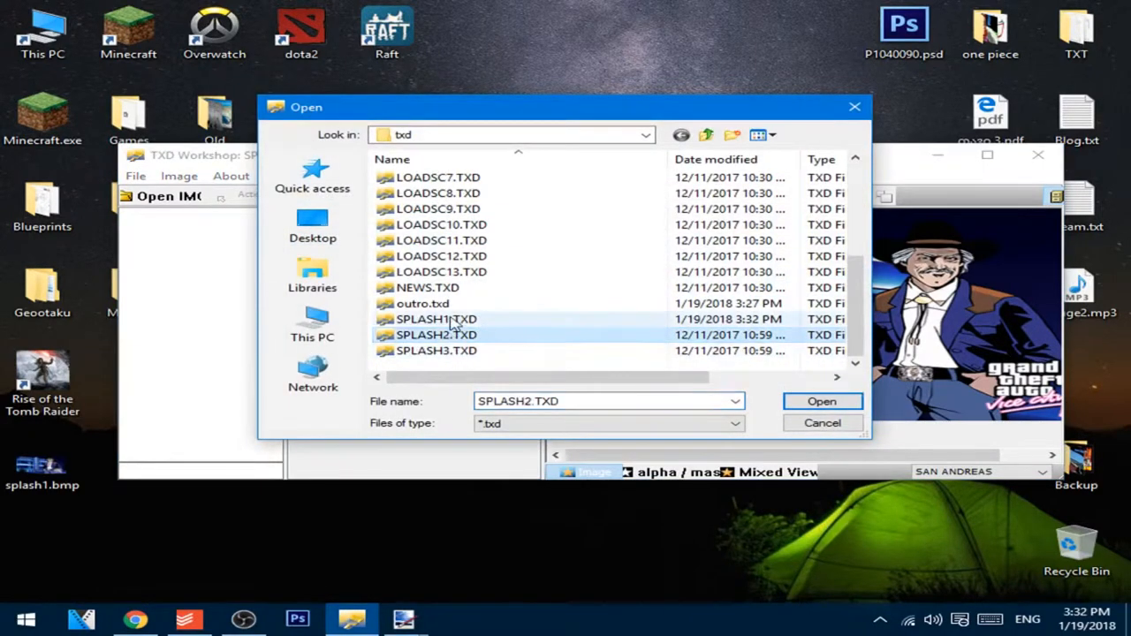
{"action": "left_click", "coordinate": [820, 401]}
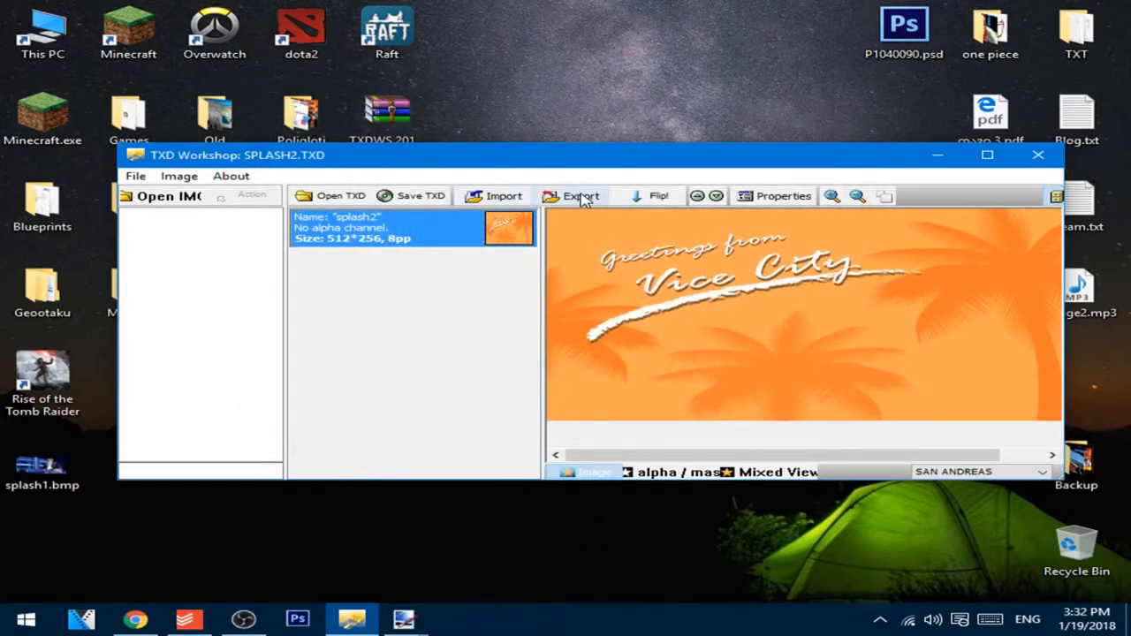
{"action": "left_click", "coordinate": [579, 194]}
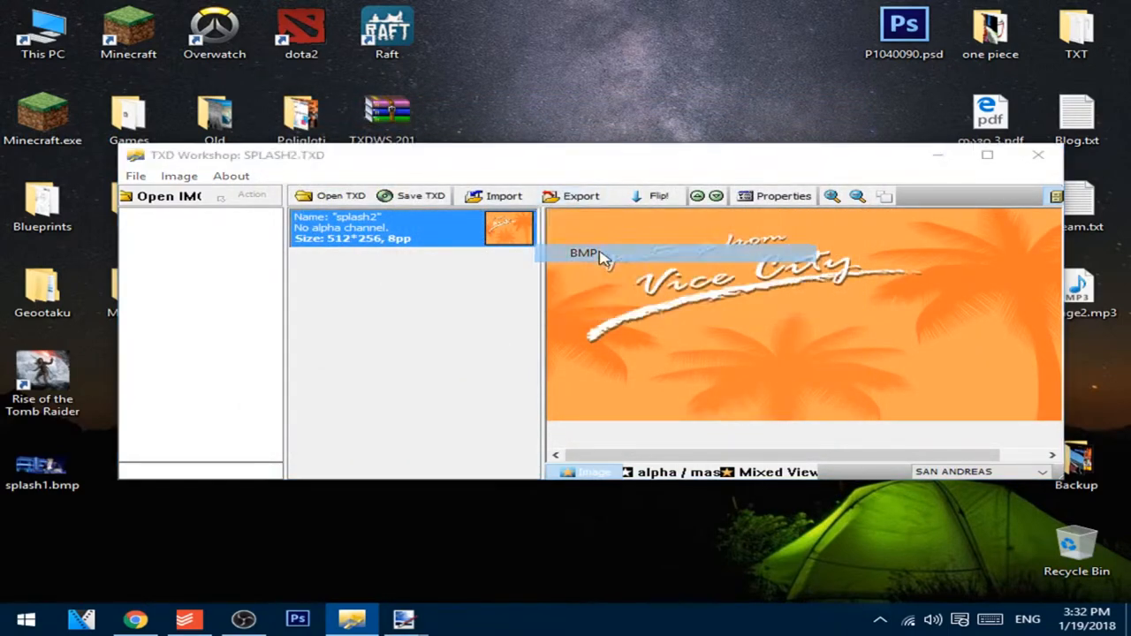
{"action": "left_click", "coordinate": [580, 194]}
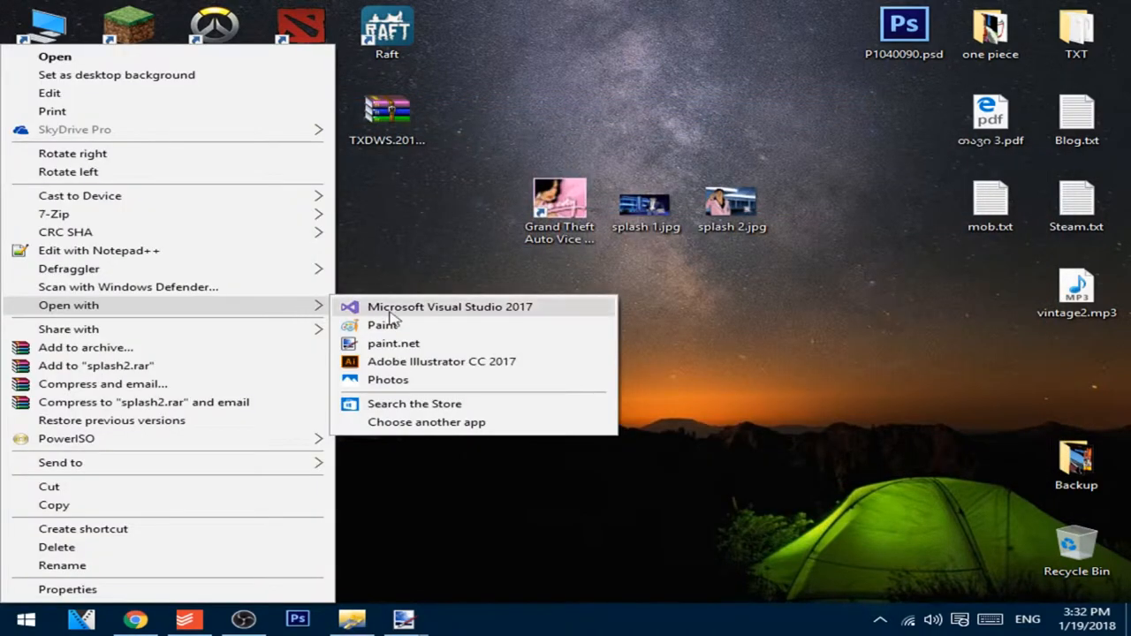
{"action": "left_click", "coordinate": [392, 343]}
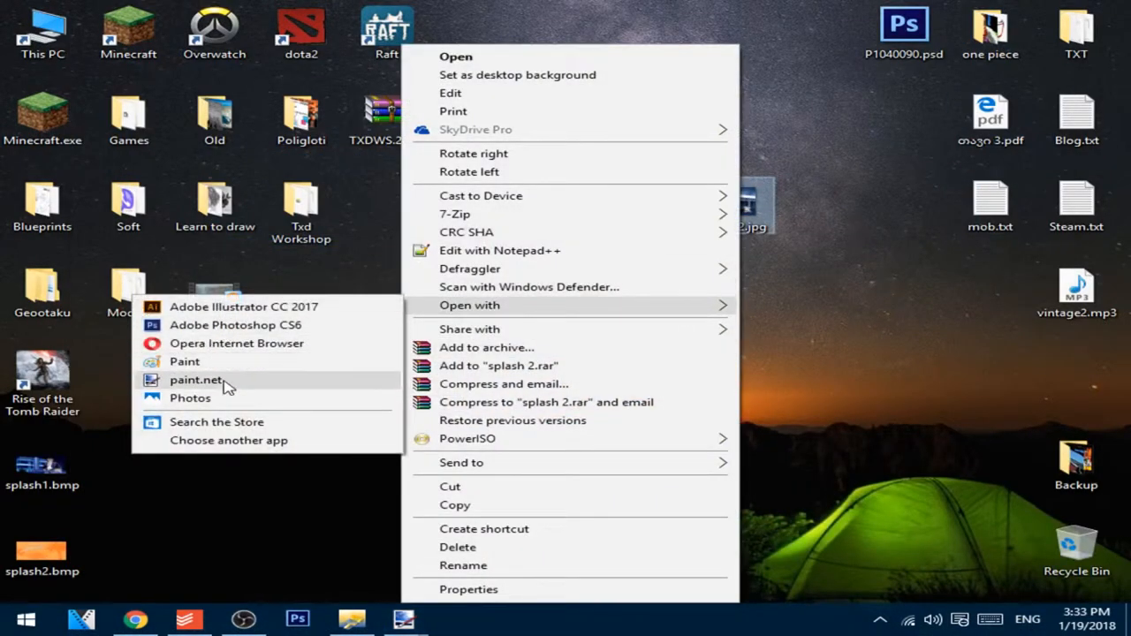
- Edit splash2.bmp in paint.net, import it as the splash2 texture, and close TXD Workshop
{"action": "left_click", "coordinate": [196, 380]}
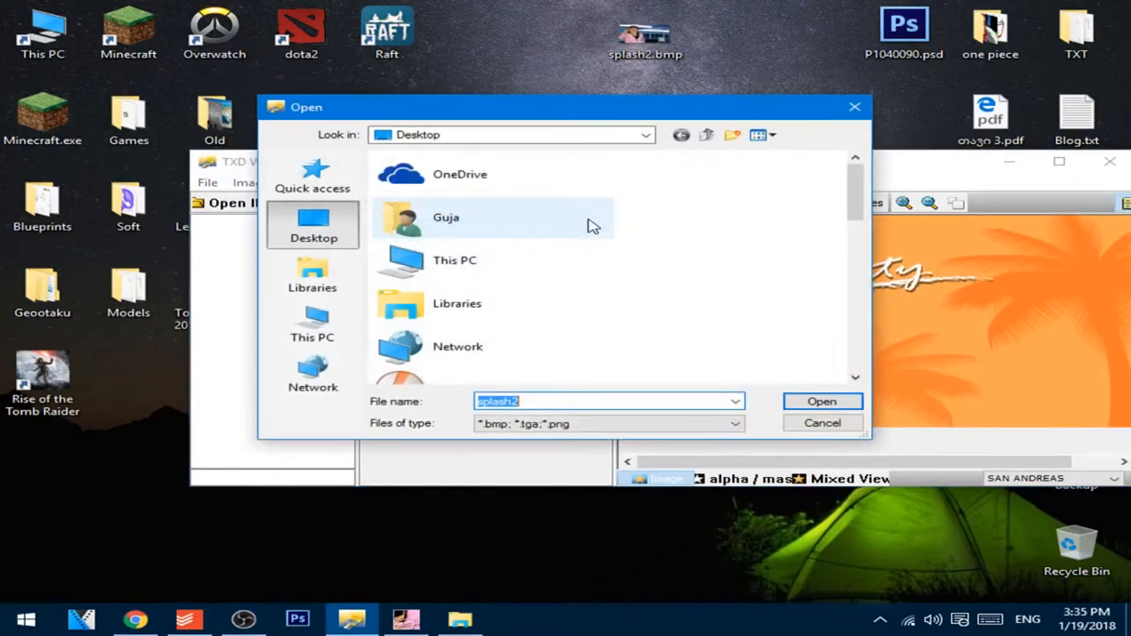
{"action": "left_click", "coordinate": [470, 320]}
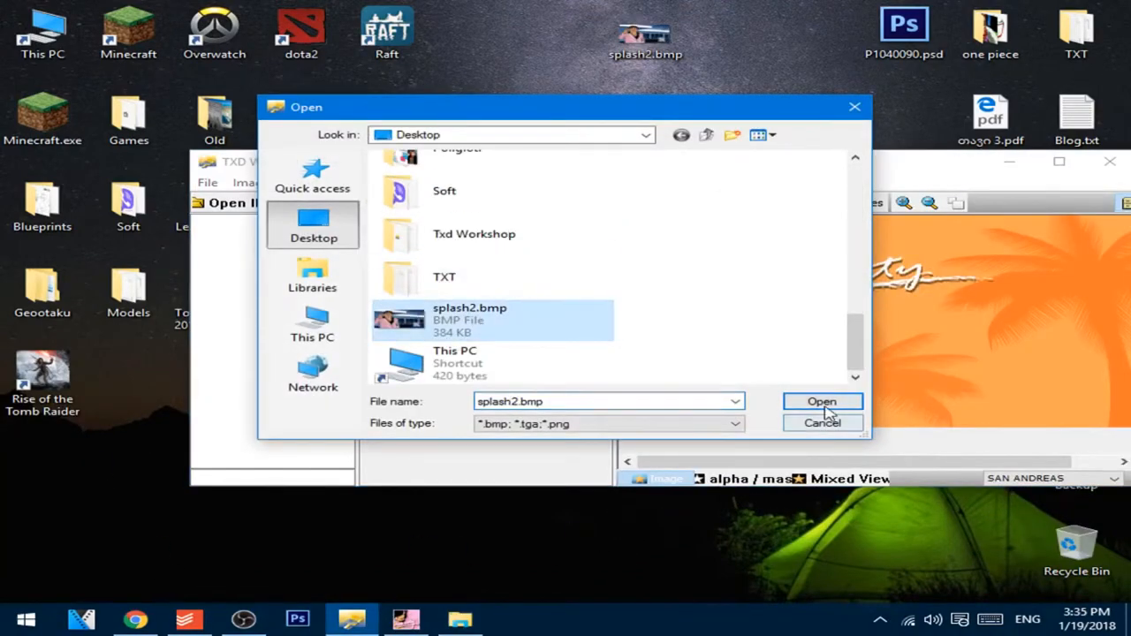
{"action": "left_click", "coordinate": [820, 401]}
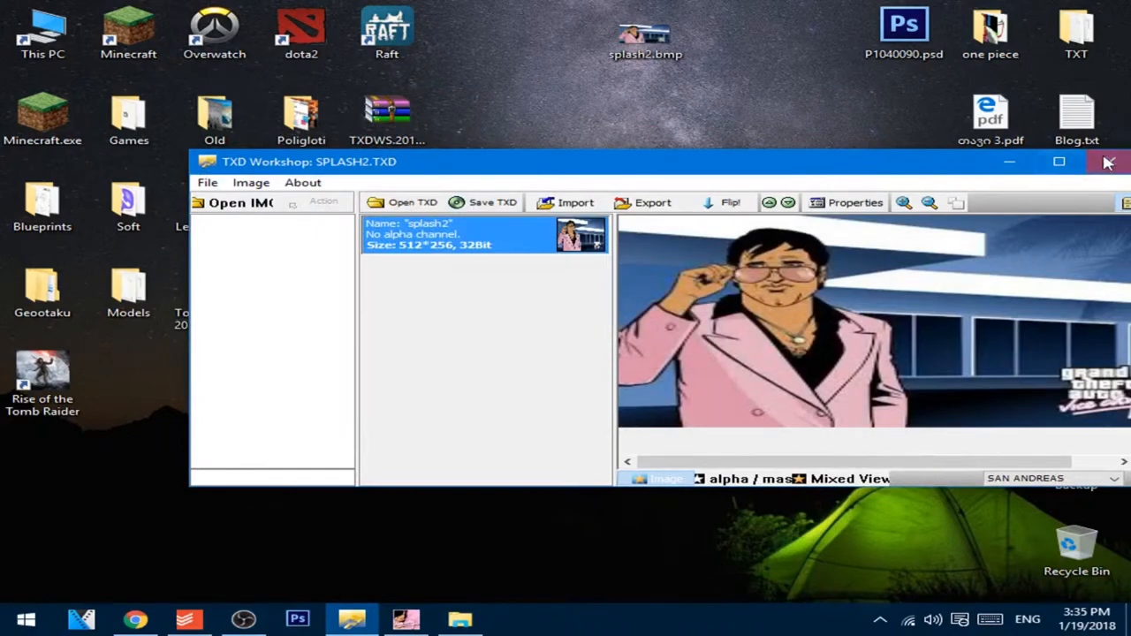
{"action": "left_click", "coordinate": [1108, 163]}
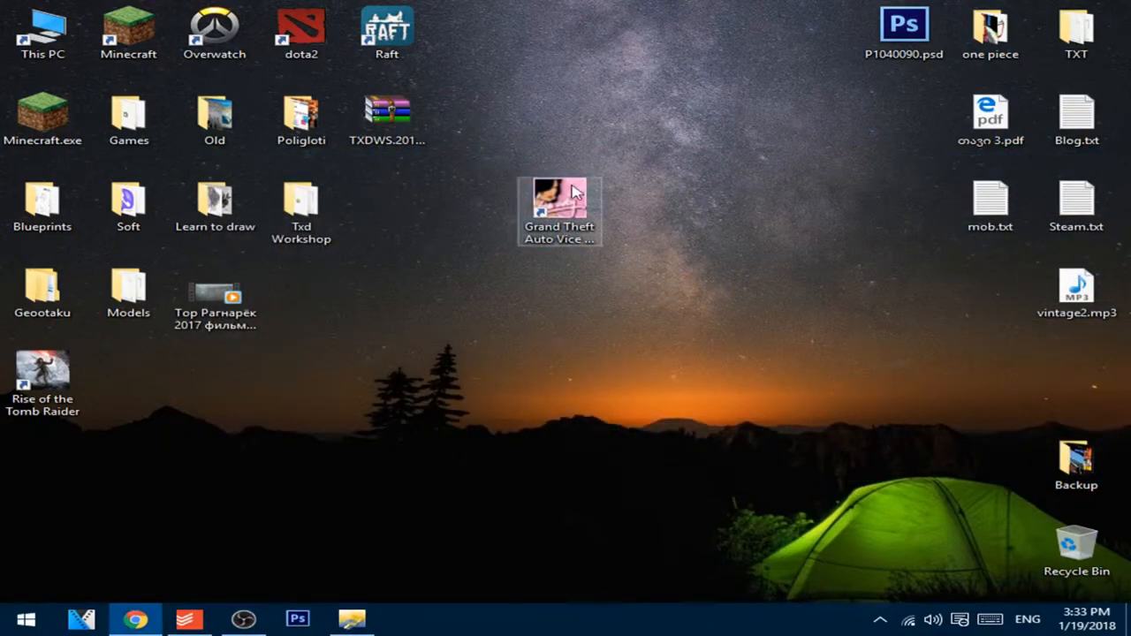
- Launch Vice City, load the saved game past the new splash screens, and drive the Infernus forward
{"action": "double_click", "coordinate": [559, 198]}
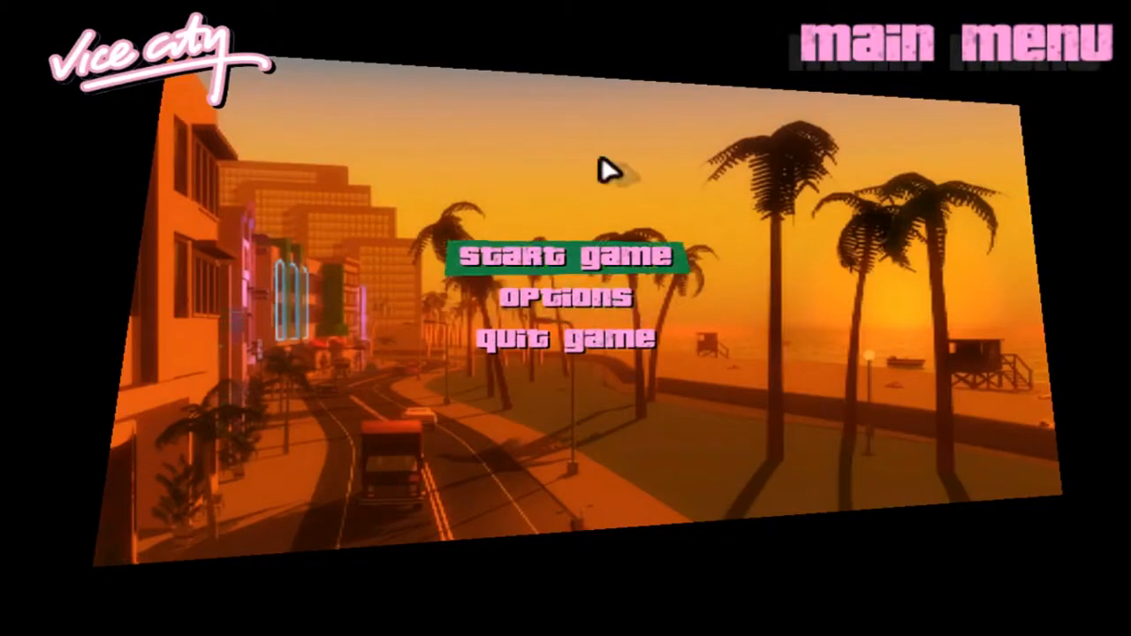
{"action": "left_click", "coordinate": [563, 258]}
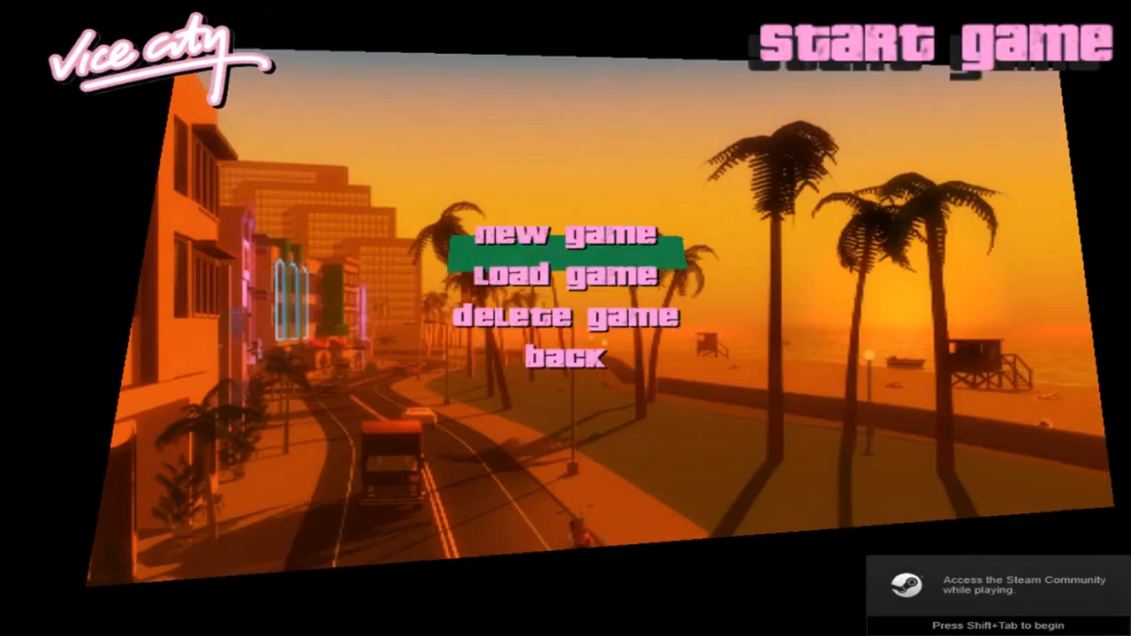
{"action": "left_click", "coordinate": [566, 272]}
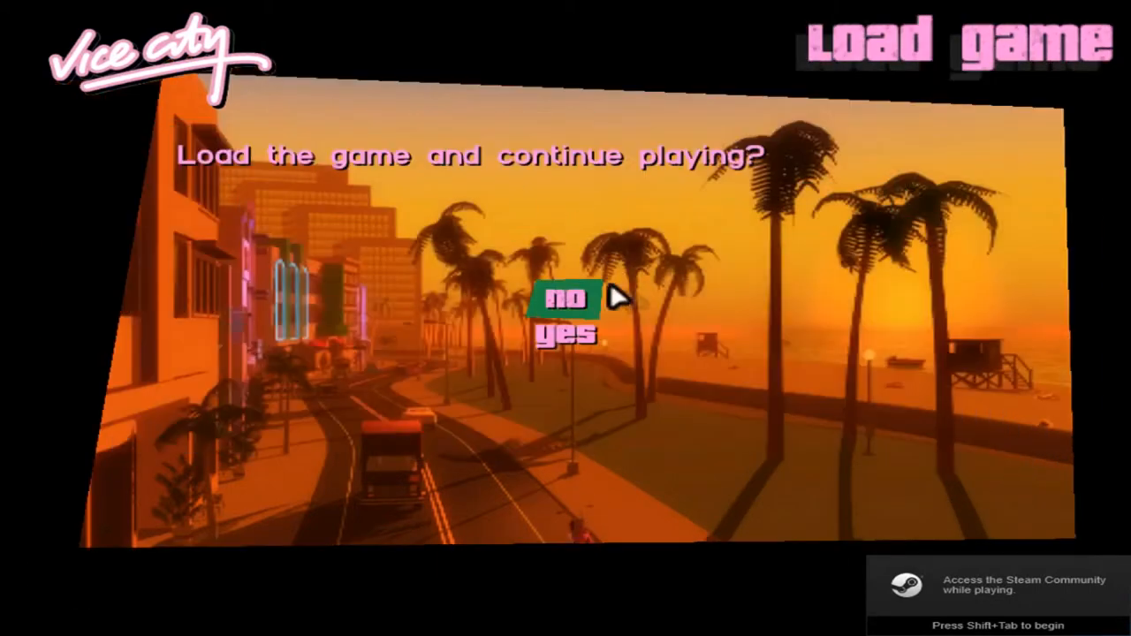
{"action": "left_click", "coordinate": [566, 333]}
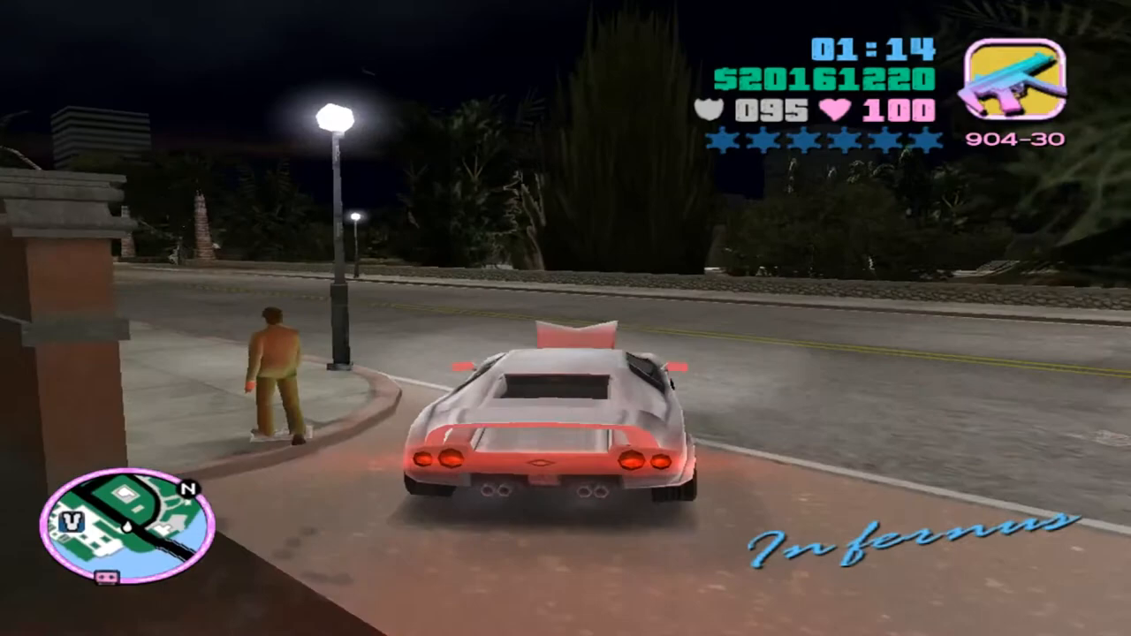
{"action": "key", "text": "w"}
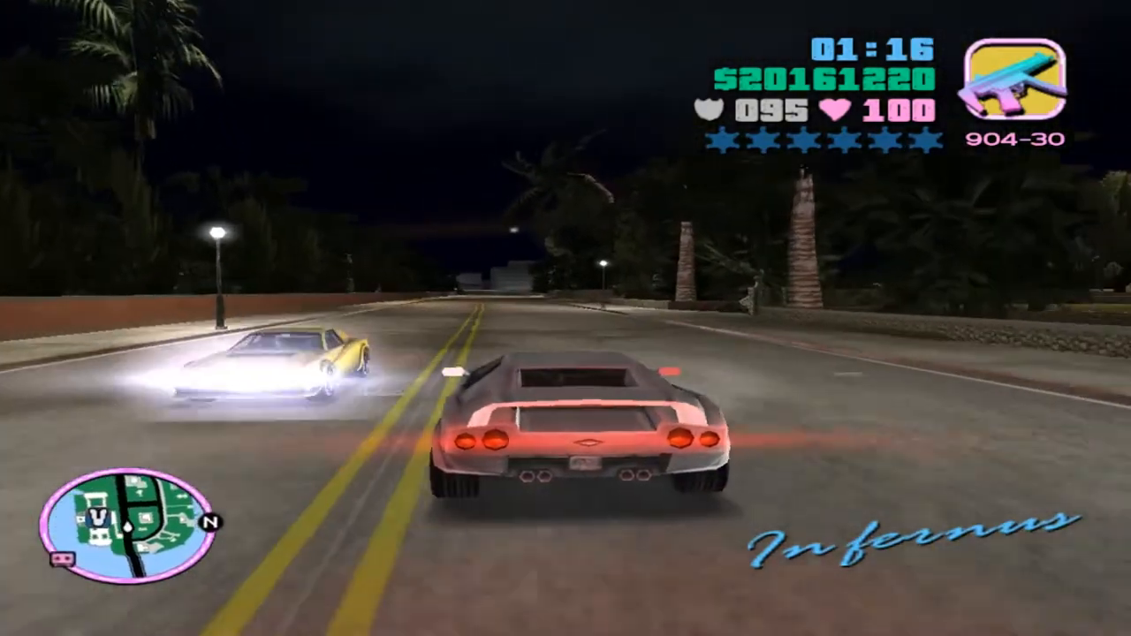
{"action": "key", "text": "w"}
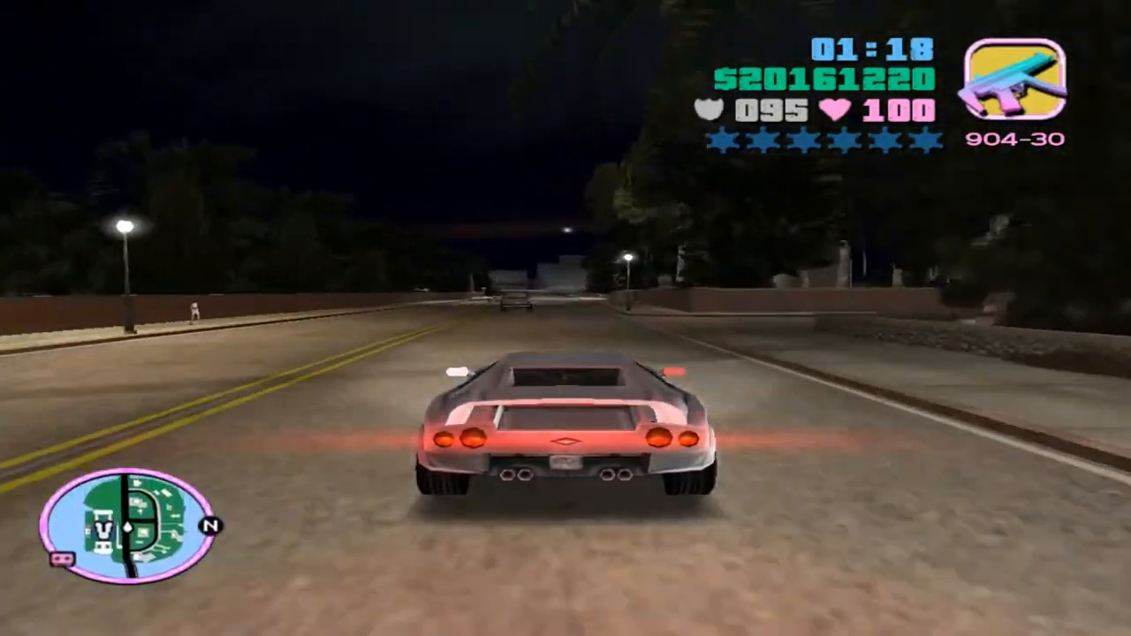